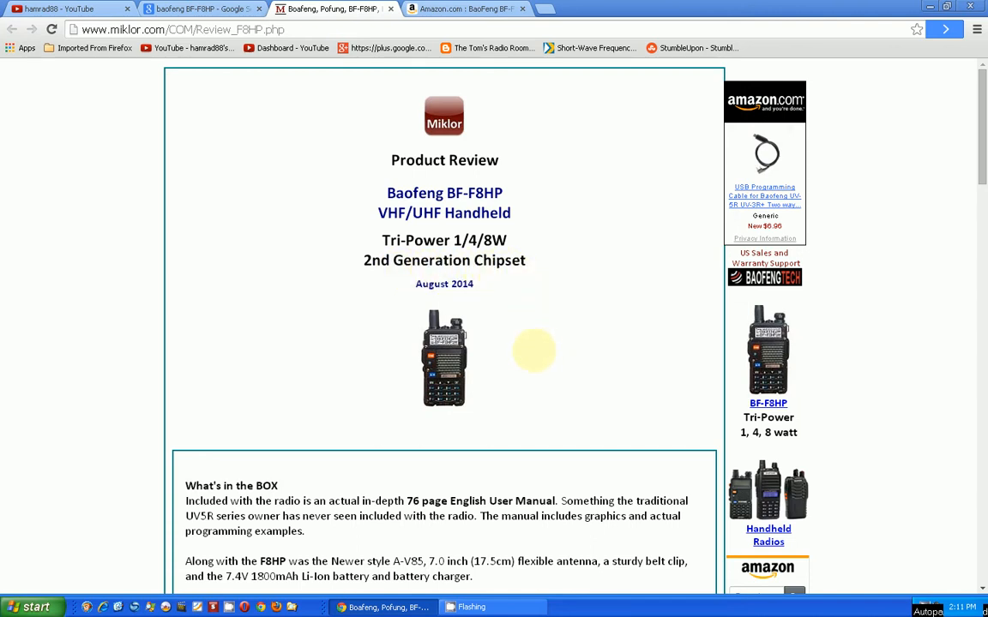
pyautogui.moveTo(532, 346)
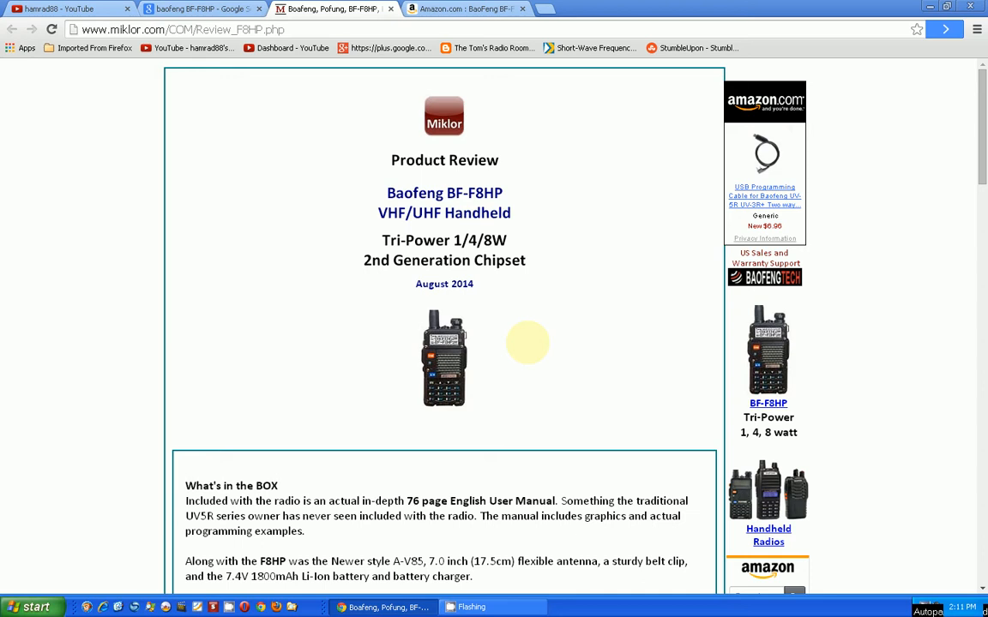
# Step: Scroll through What's in the Box, Case Design, Display and DTMF to the VHF/UHF power table
pyautogui.scroll(-3)
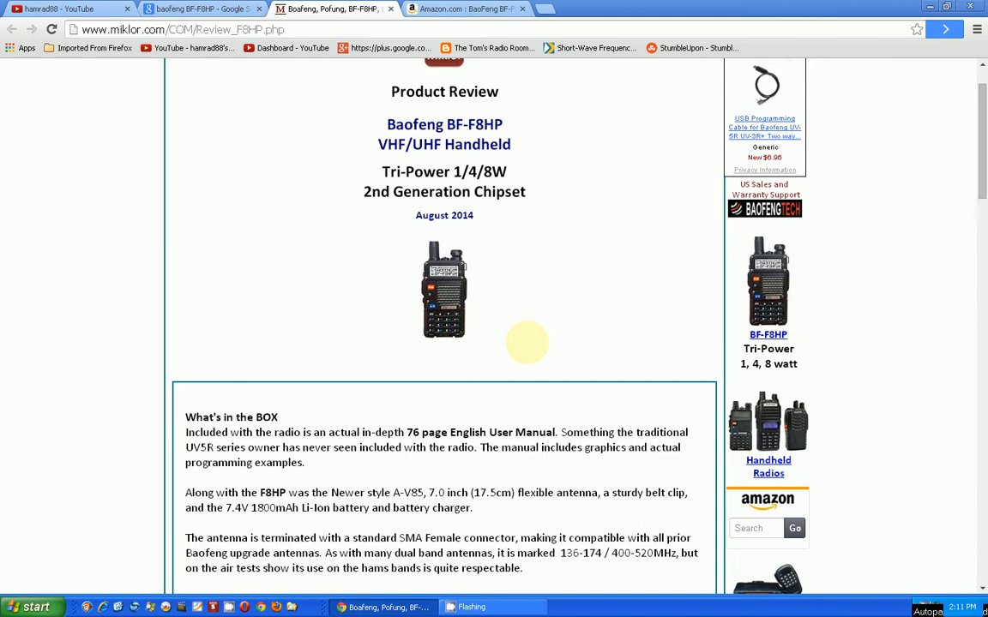
pyautogui.scroll(-3)
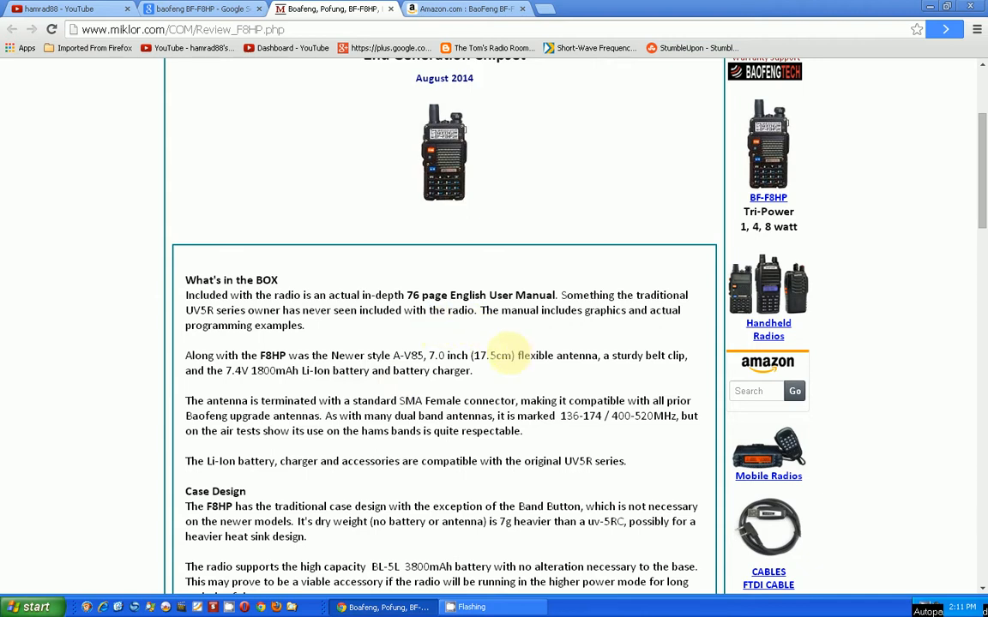
pyautogui.scroll(-3)
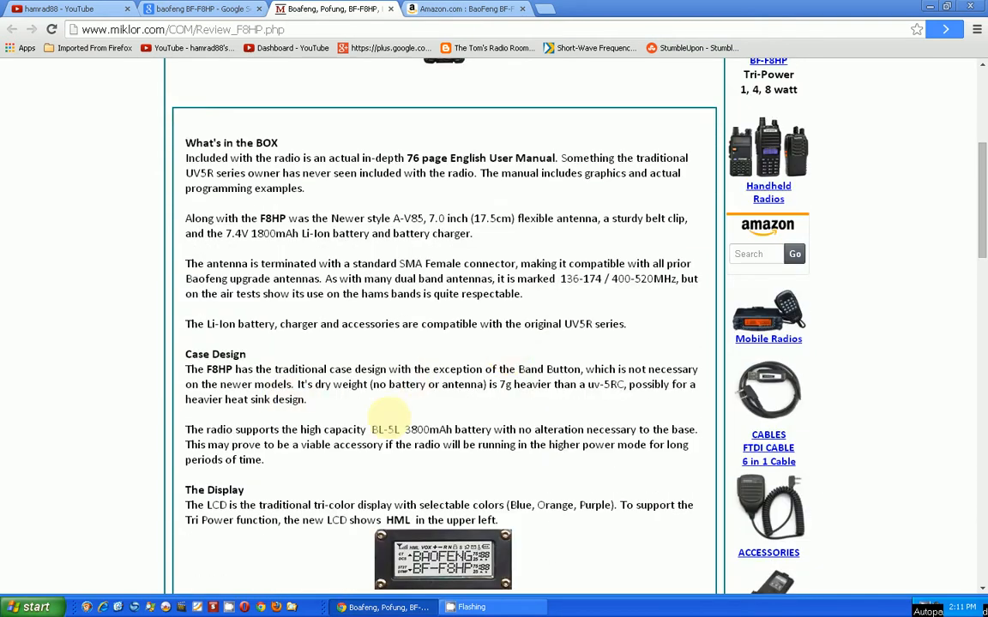
pyautogui.scroll(-3)
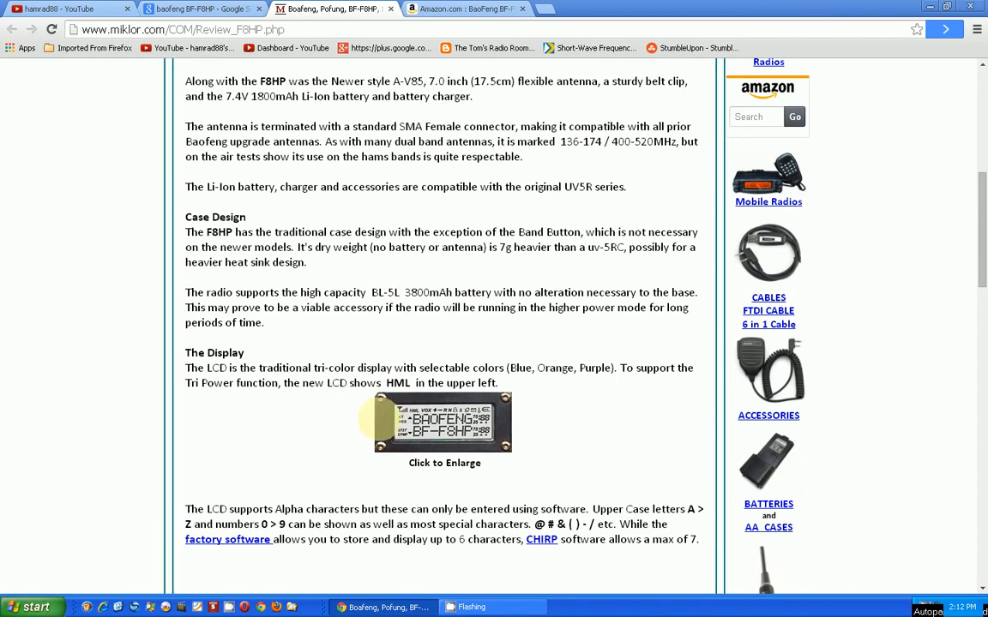
pyautogui.scroll(-3)
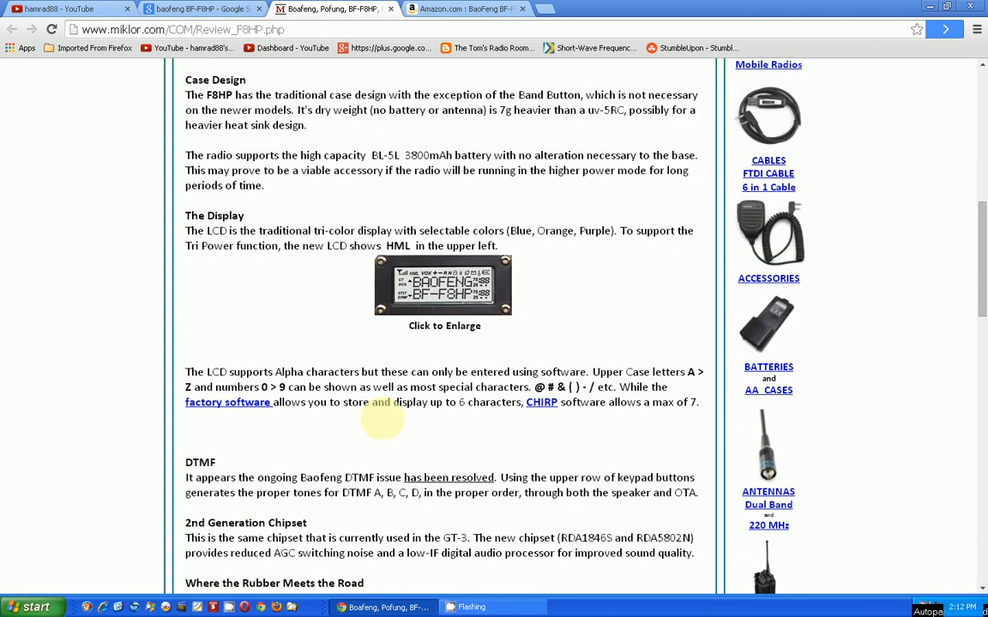
pyautogui.scroll(-3)
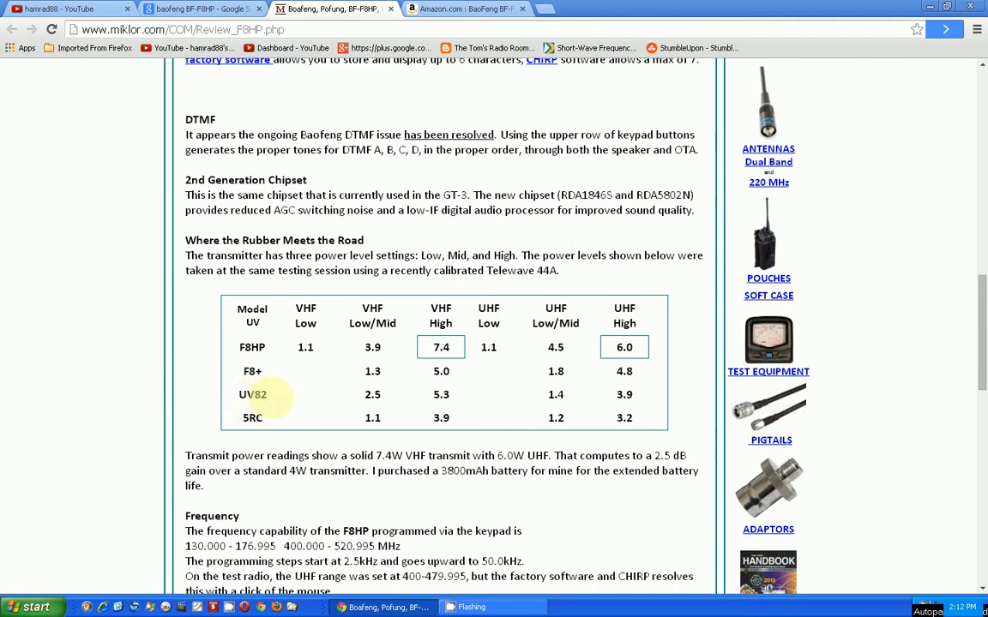
pyautogui.moveTo(252, 419)
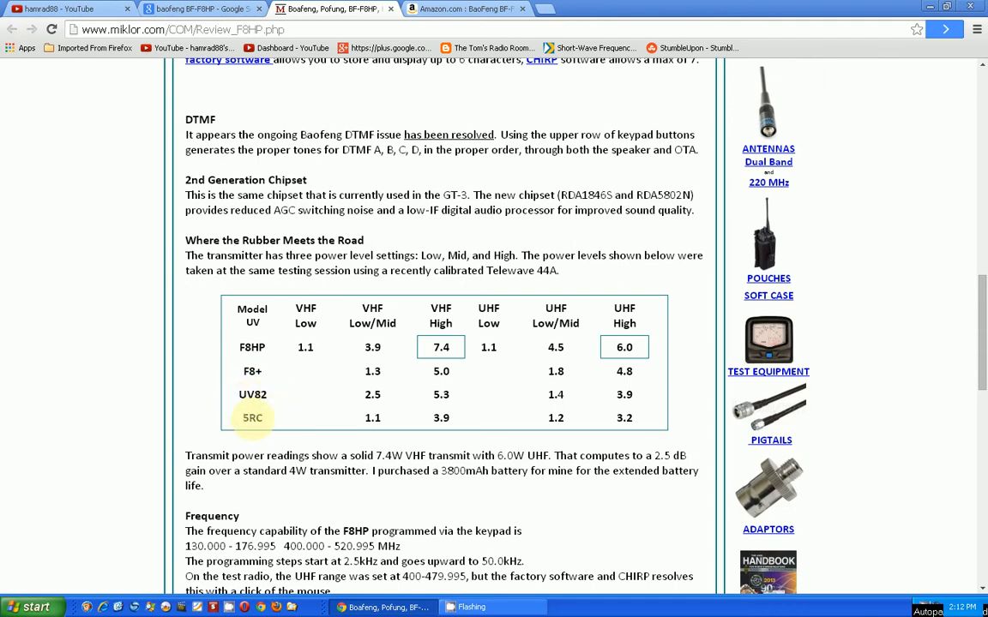
pyautogui.moveTo(283, 412)
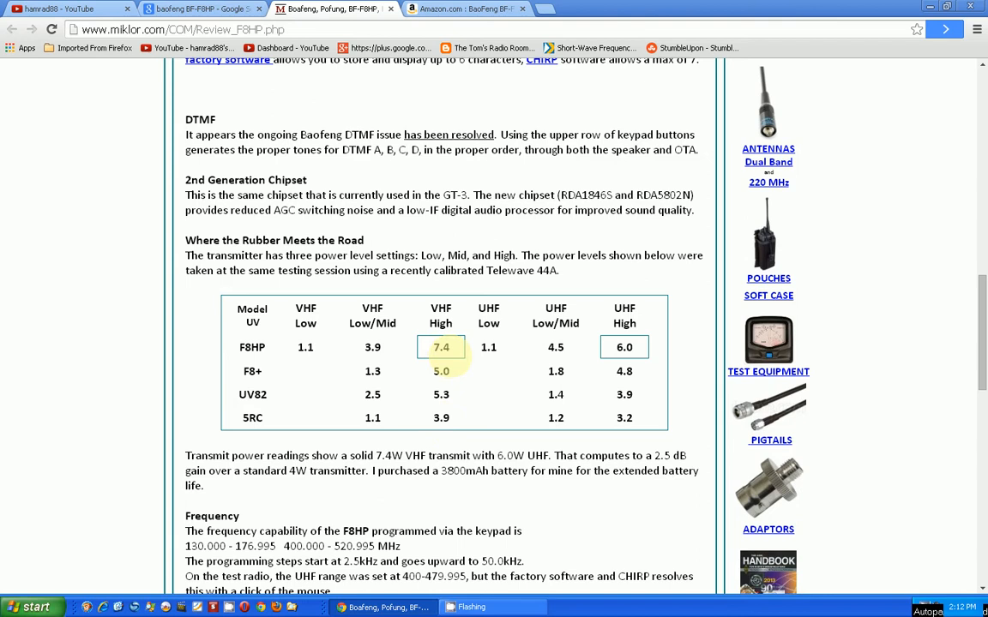
# Step: Scroll to the five-star verdict at the page's end, then back up to the Frequency section
pyautogui.scroll(-3)
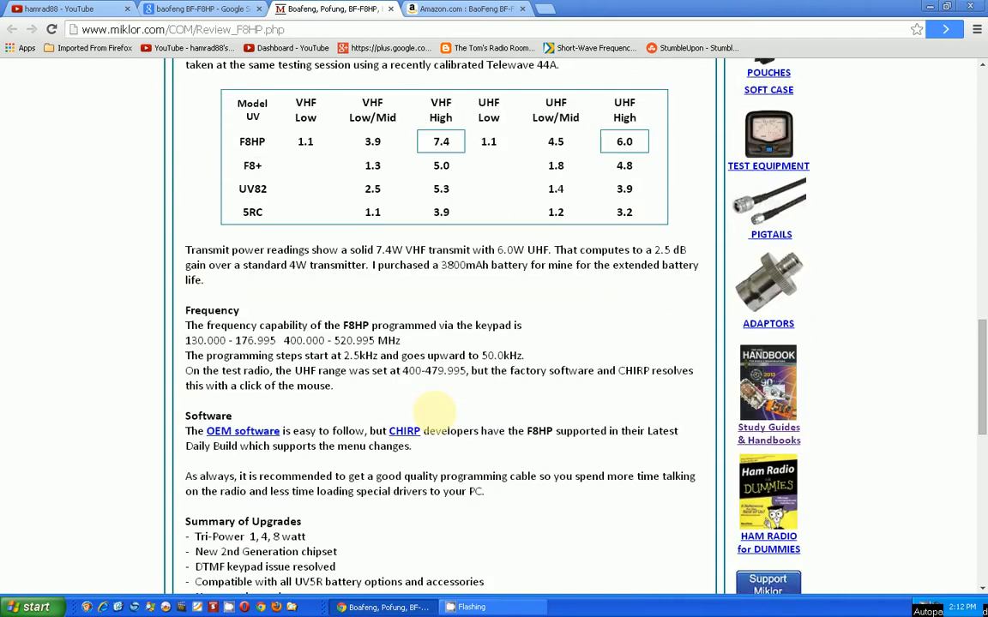
pyautogui.scroll(-3)
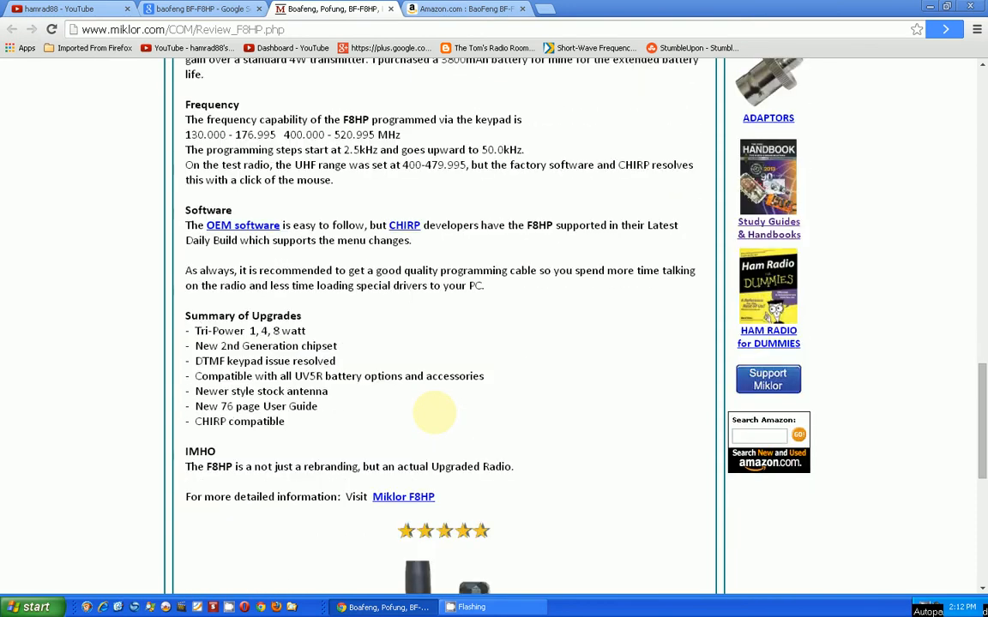
pyautogui.scroll(-3)
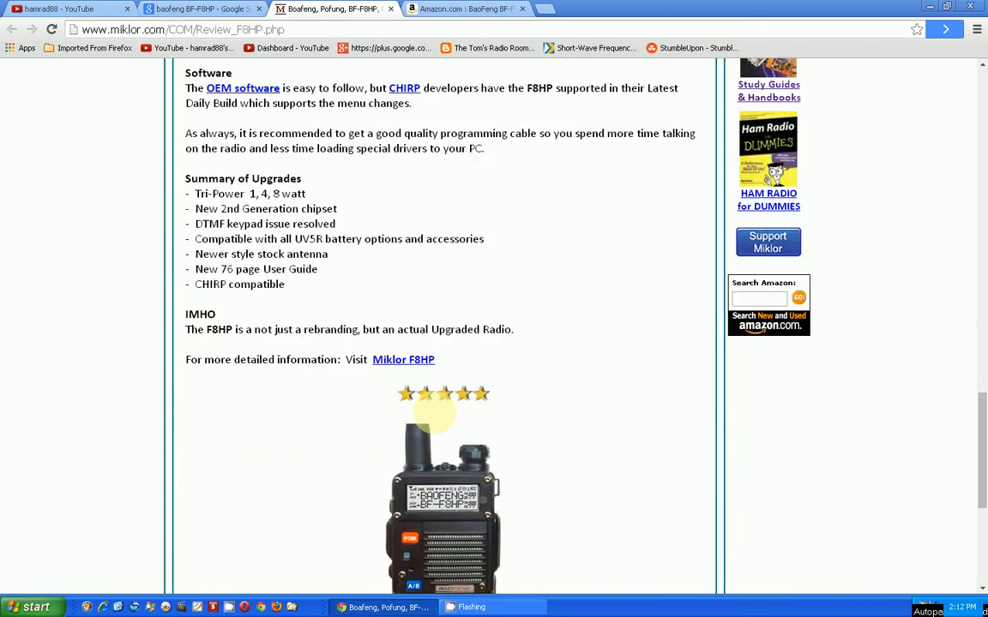
pyautogui.scroll(-3)
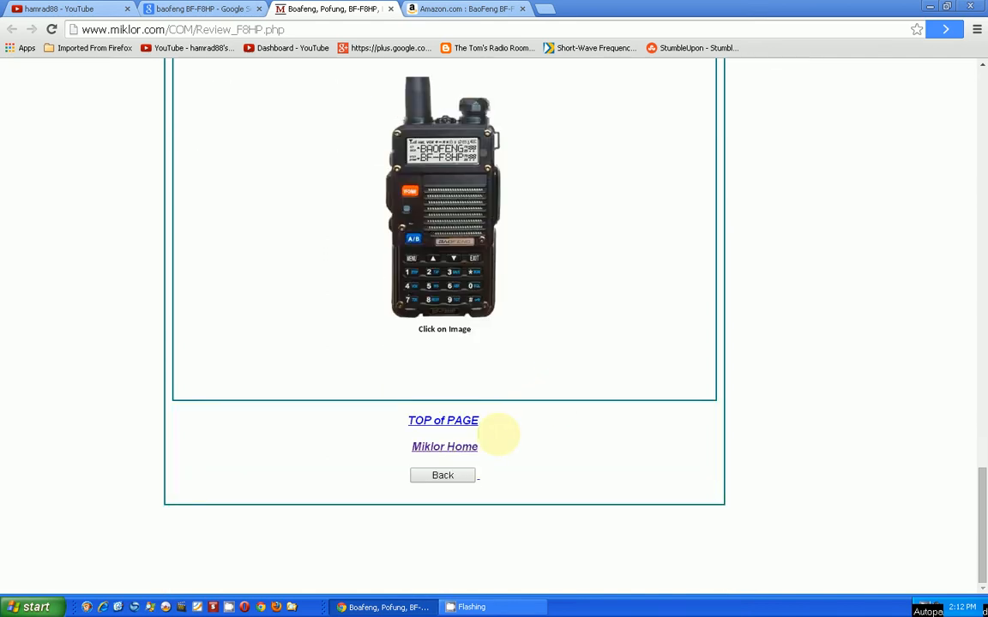
pyautogui.scroll(3)
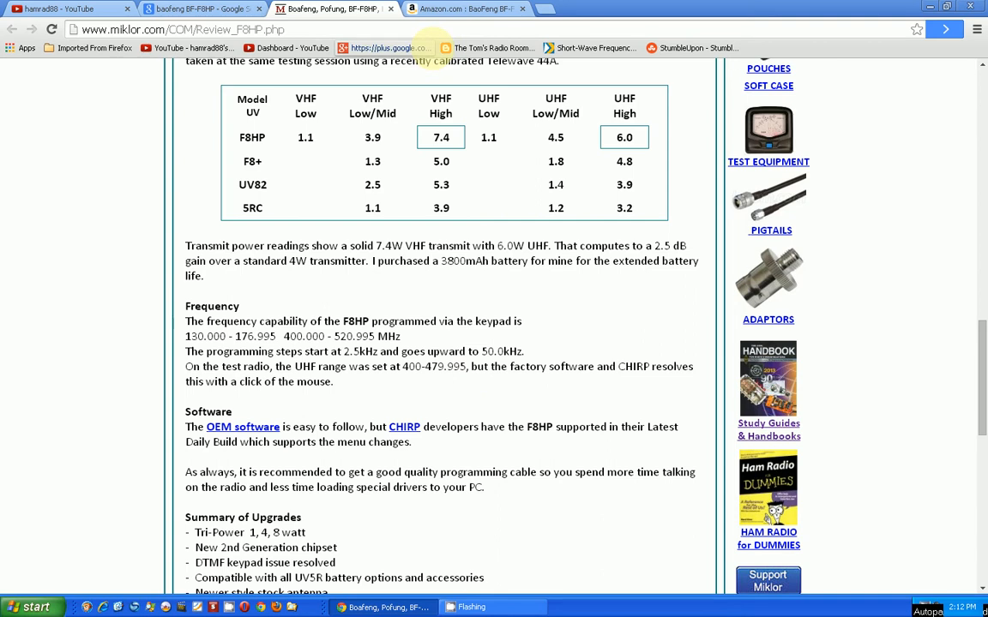
# Step: View the Amazon BF-F8HP listing's $62.89 price, features and related items, then return to the Miklor review
pyautogui.click(463, 9)
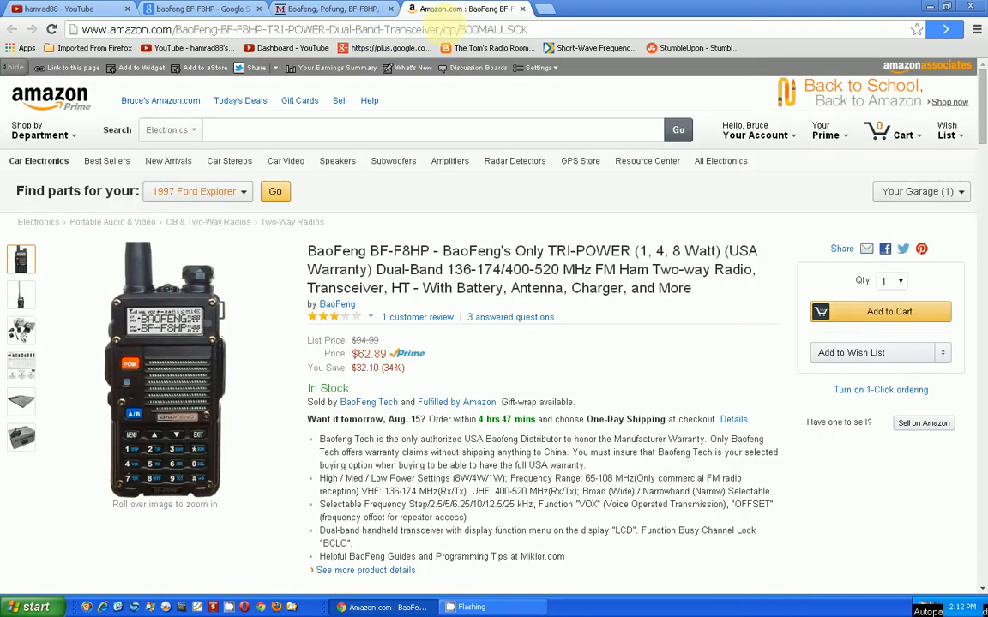
pyautogui.doubleClick(411, 287)
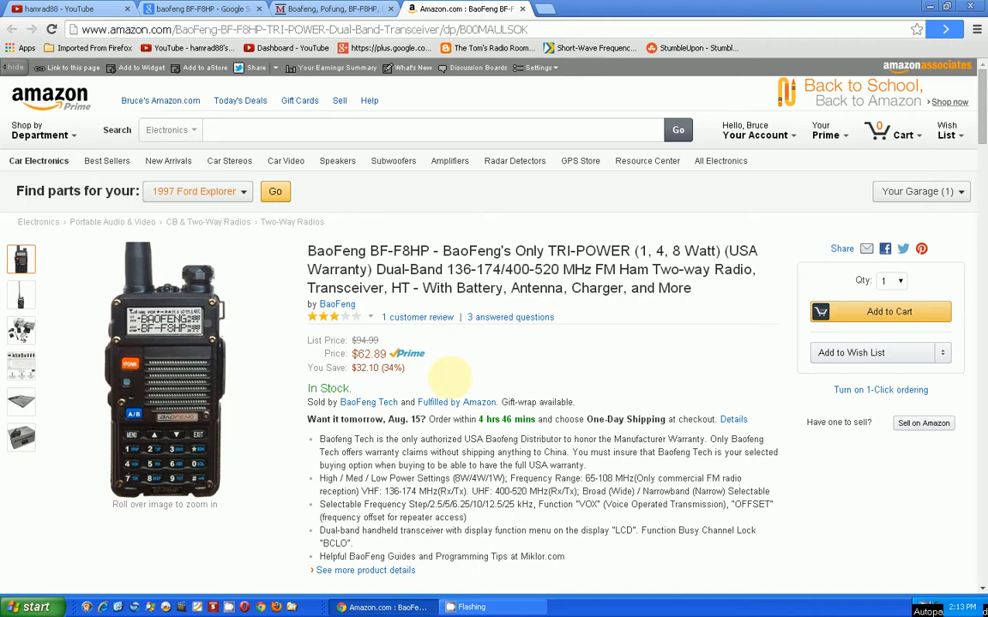
pyautogui.scroll(-3)
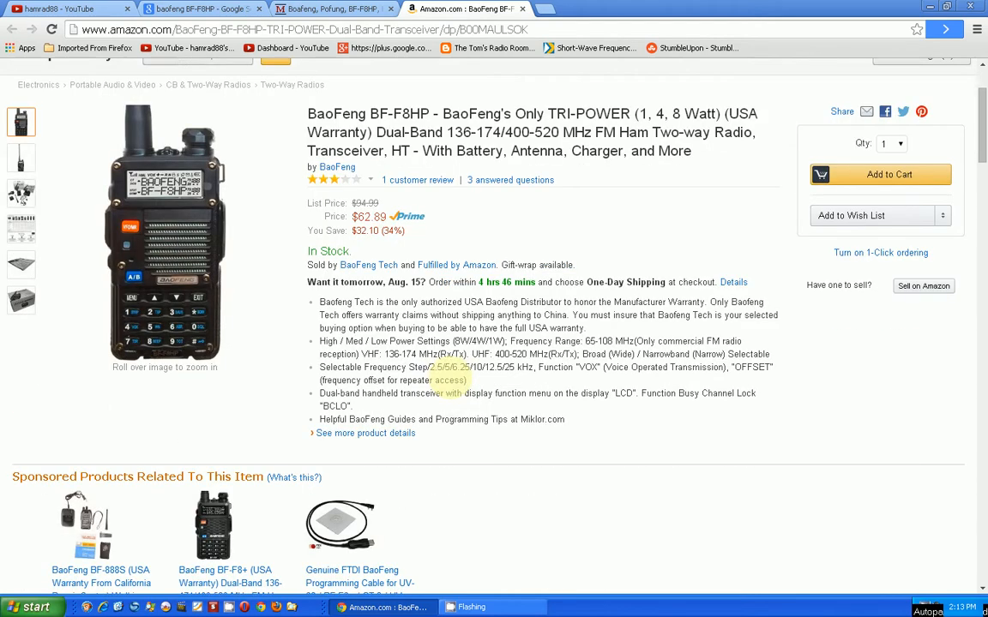
pyautogui.scroll(-3)
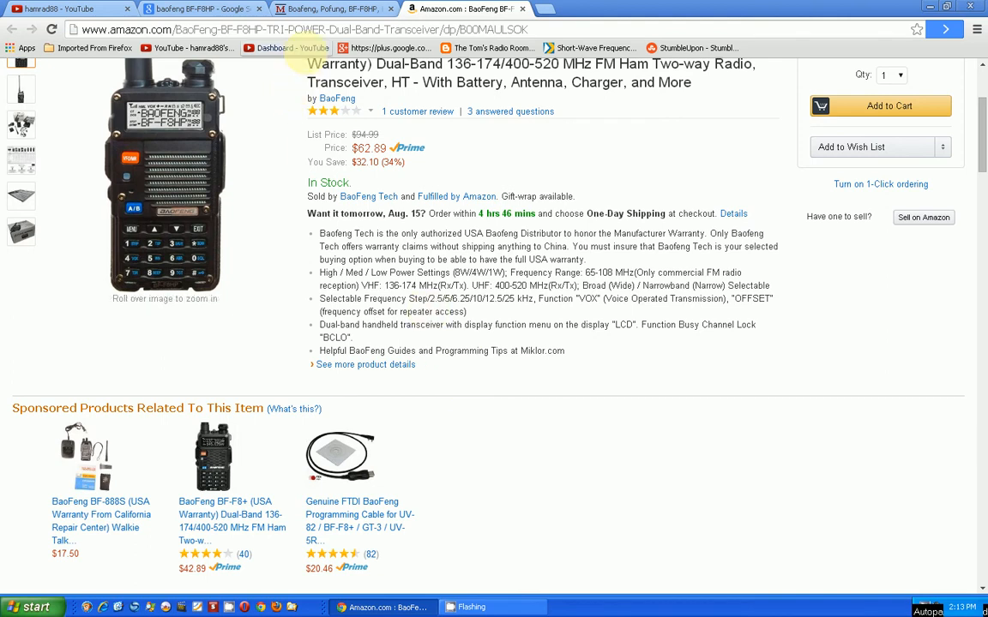
pyautogui.click(325, 8)
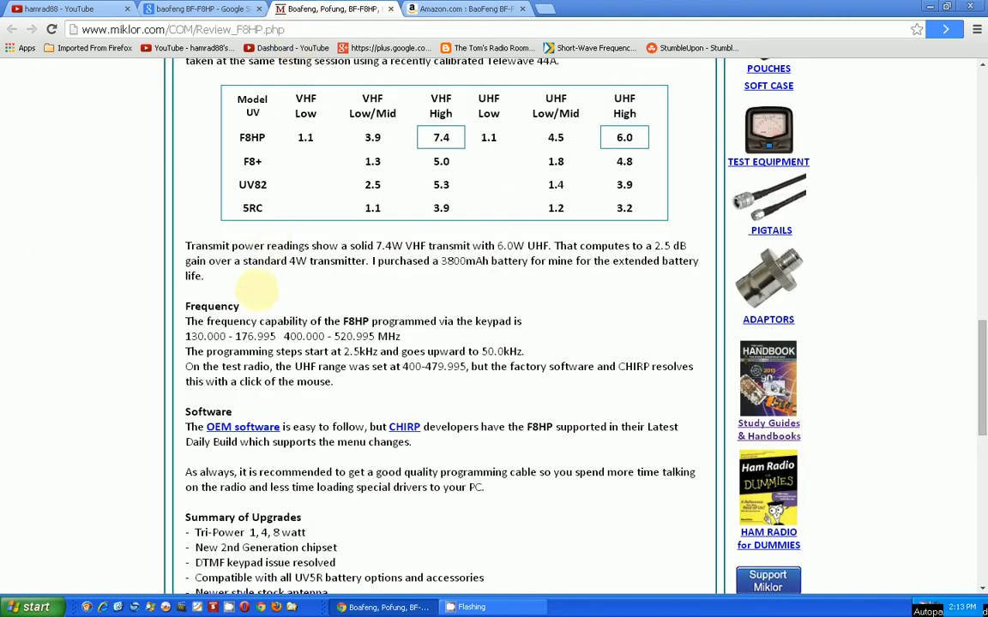
pyautogui.scroll(-3)
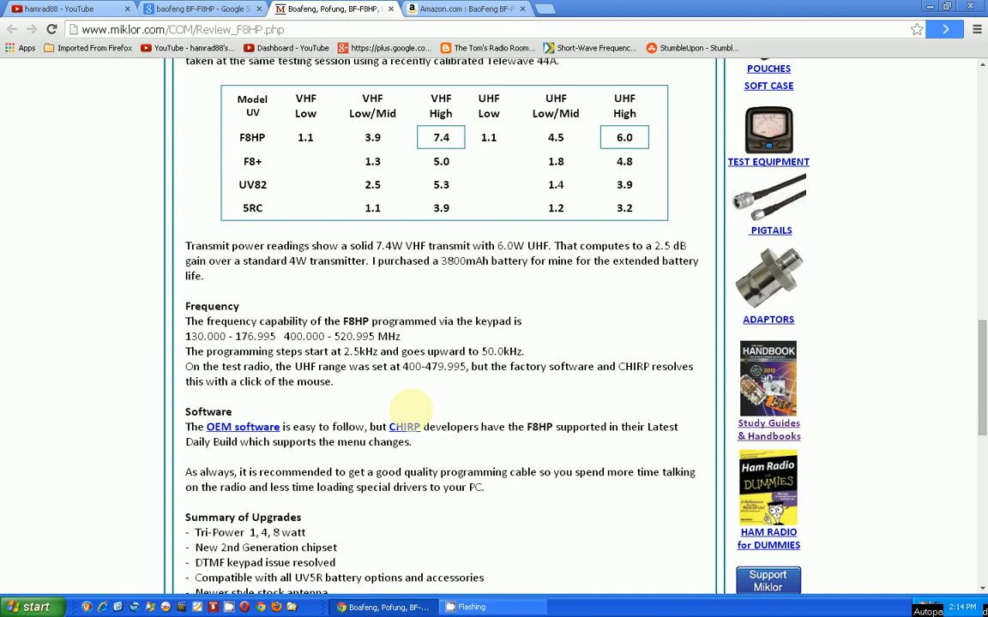
pyautogui.scroll(-3)
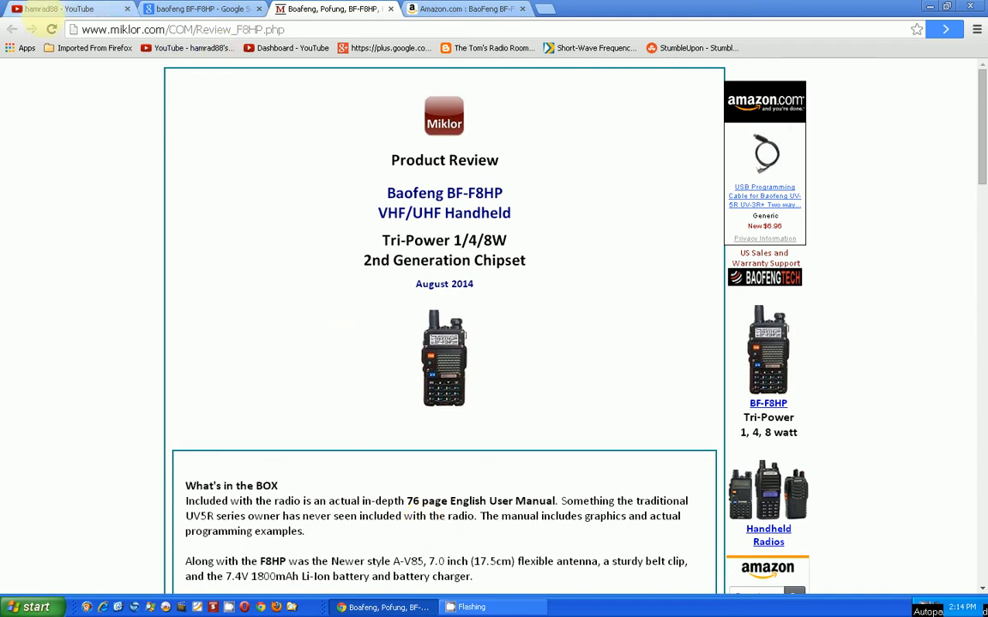
# Step: Switch to the hamrad88 YouTube channel page with the Radio Shack "Back To Future" video
pyautogui.click(66, 9)
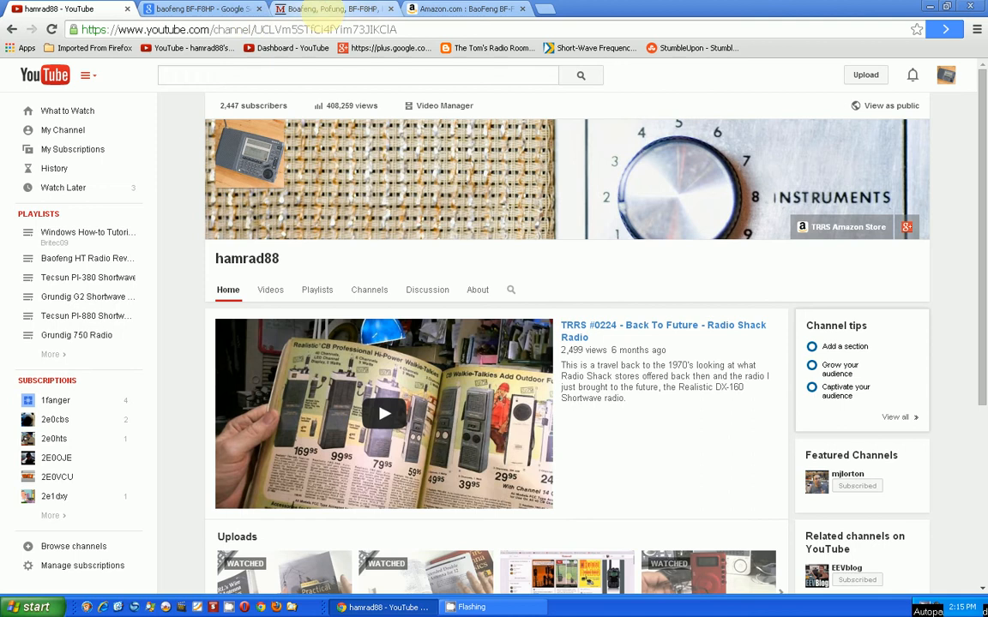
# Step: Return to the Amazon listing and scroll to the full "3 Power Levels - Not 3 Bands" review
pyautogui.click(463, 9)
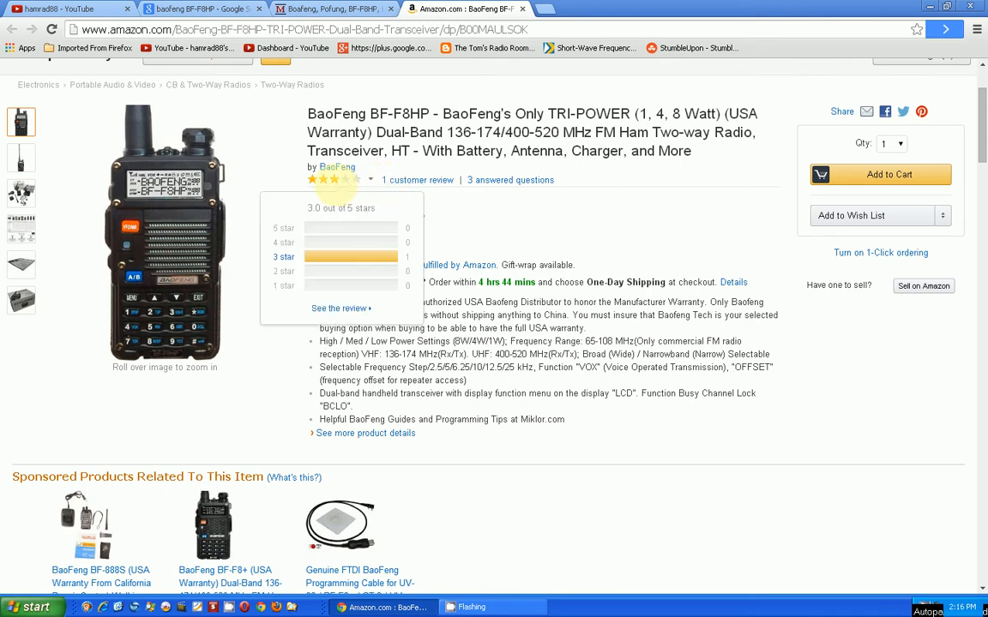
pyautogui.scroll(-3)
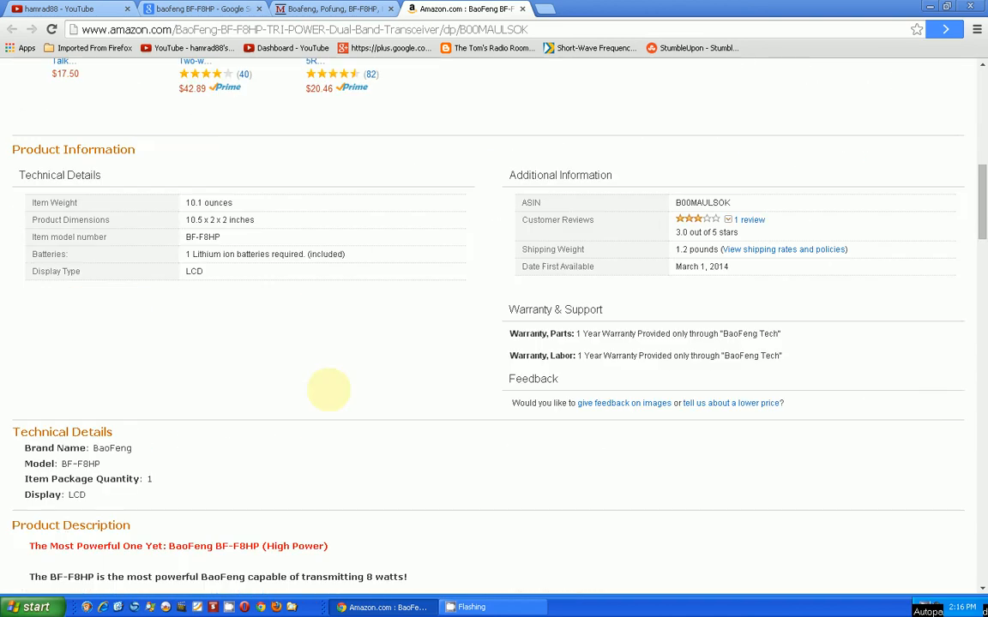
pyautogui.scroll(-3)
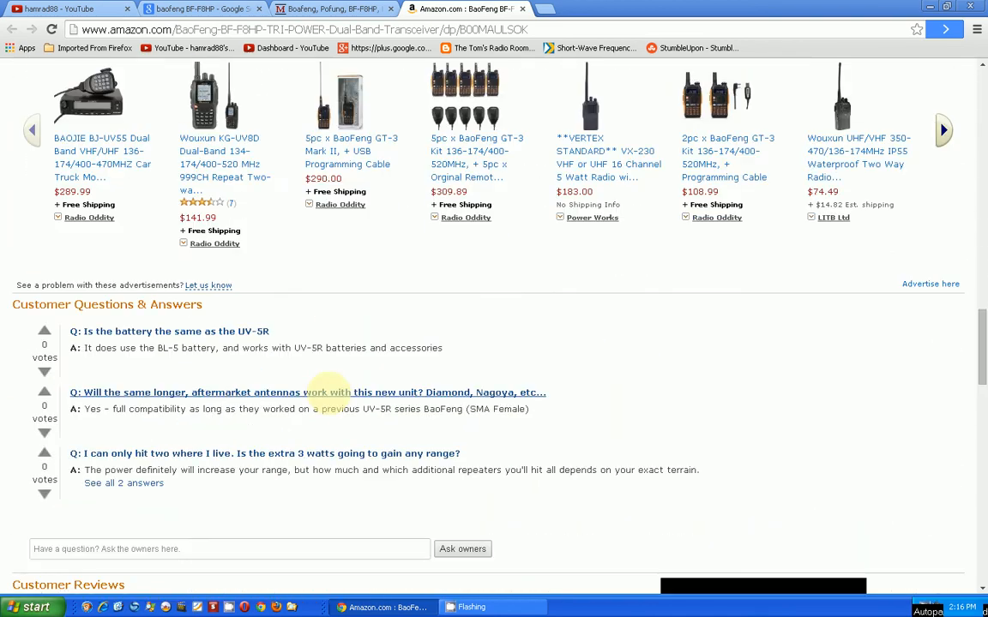
pyautogui.scroll(-3)
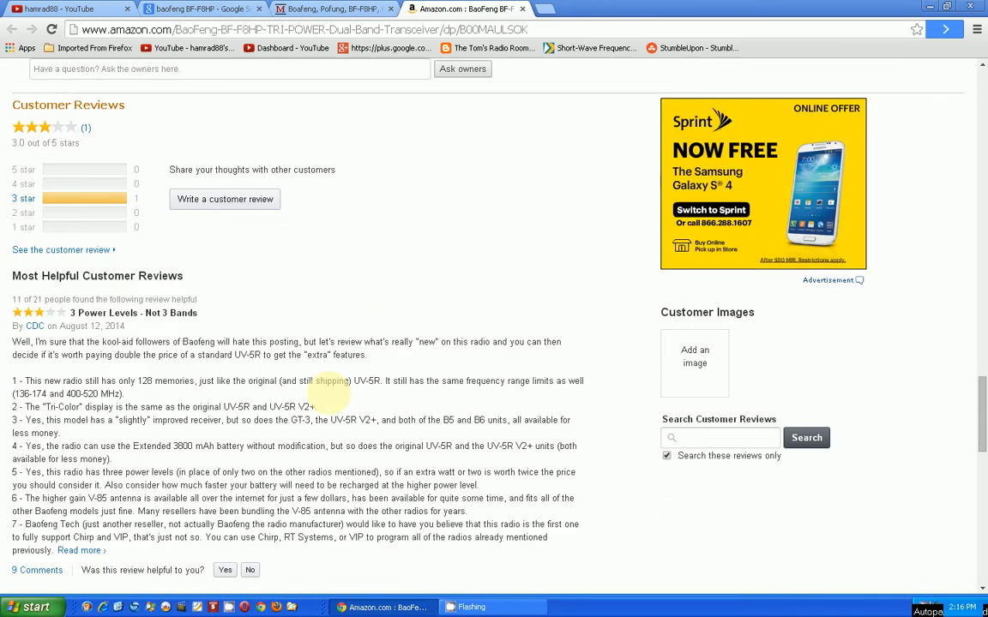
pyautogui.scroll(-3)
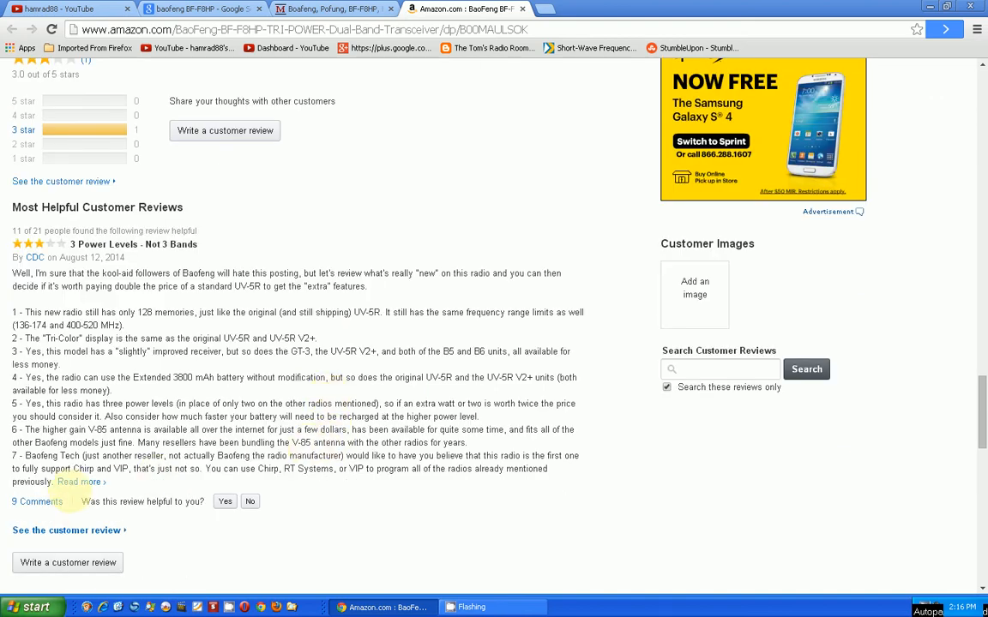
pyautogui.scroll(-3)
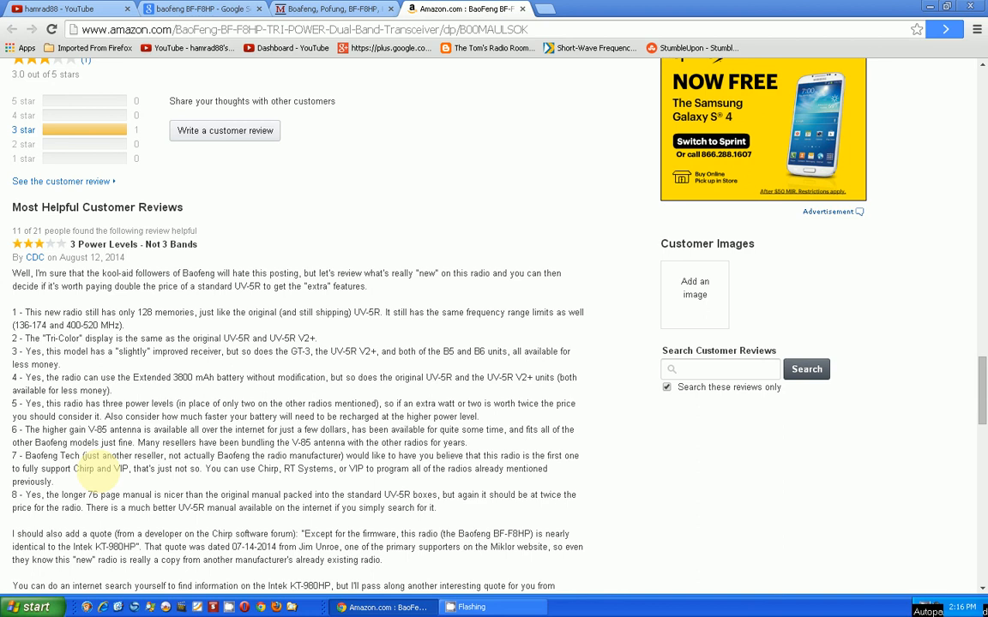
pyautogui.scroll(-3)
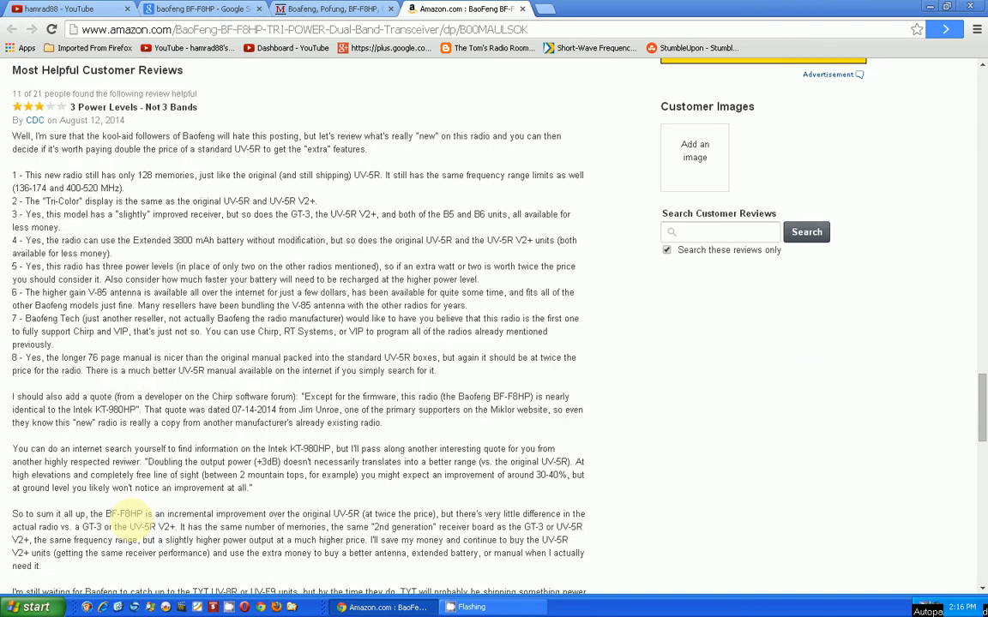
pyautogui.scroll(-3)
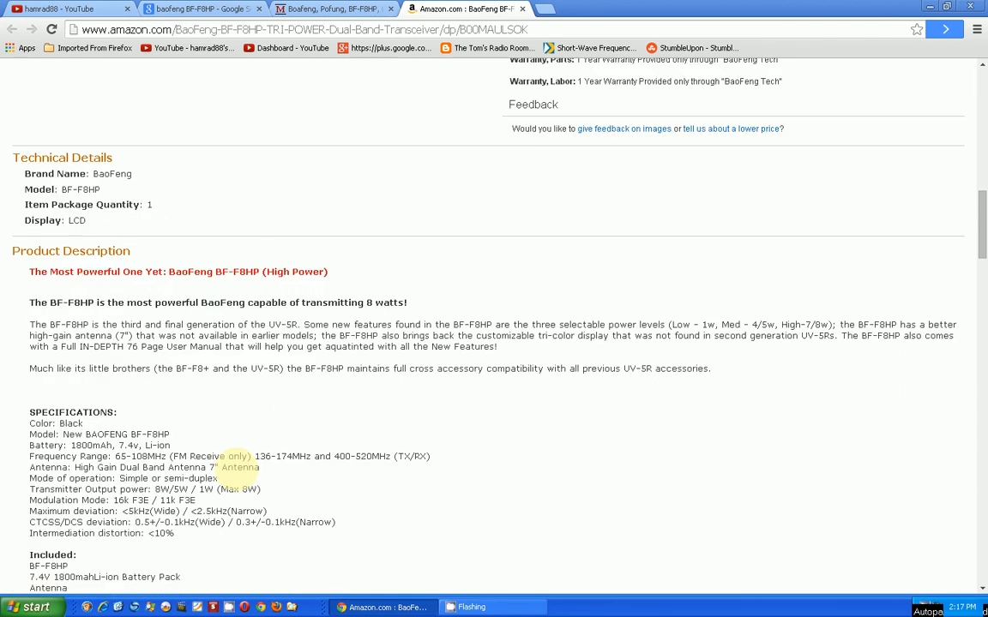
pyautogui.scroll(-3)
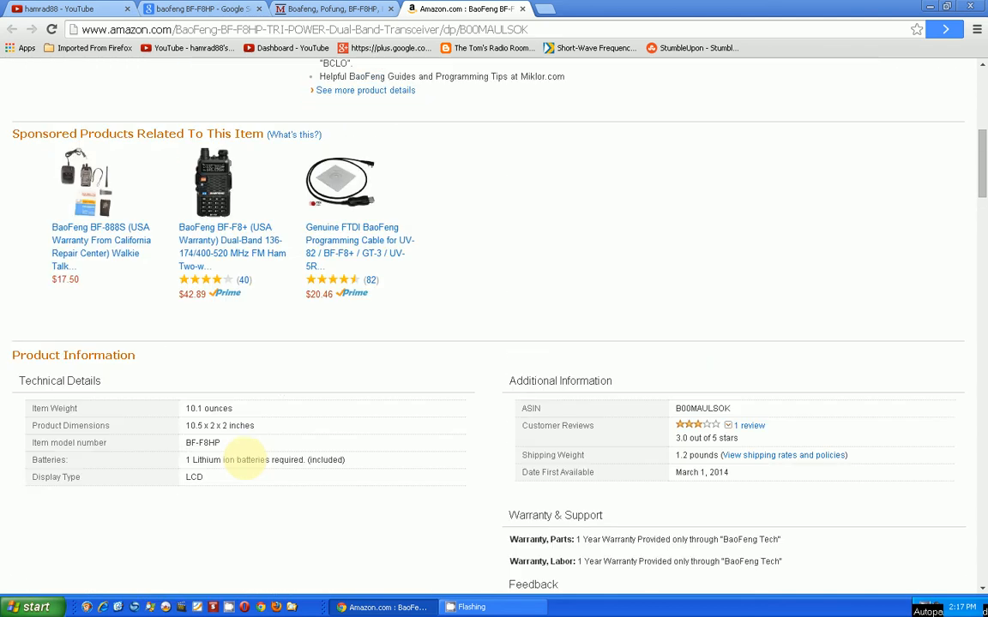
pyautogui.scroll(3)
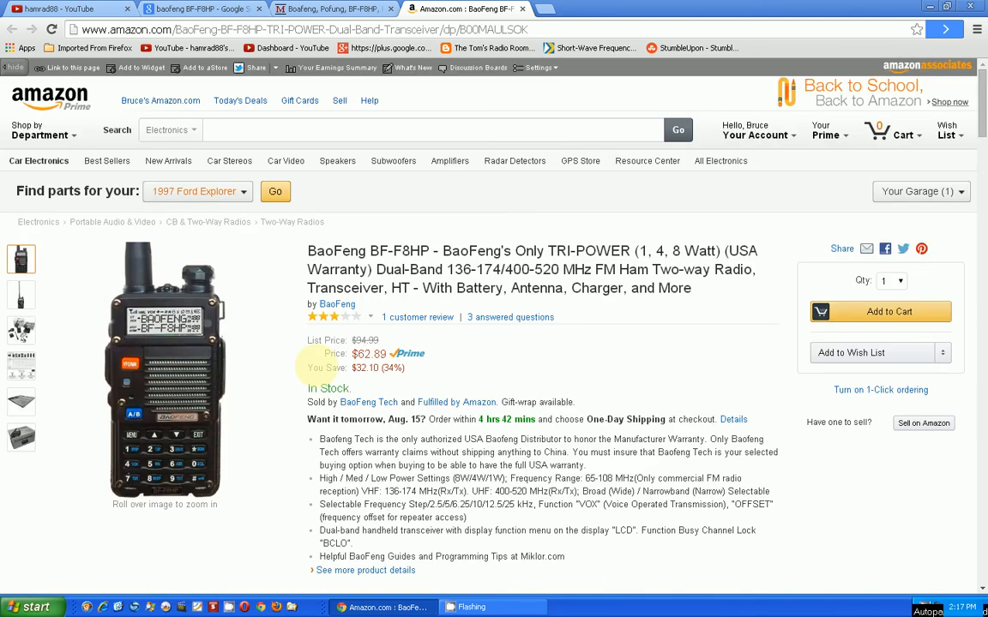